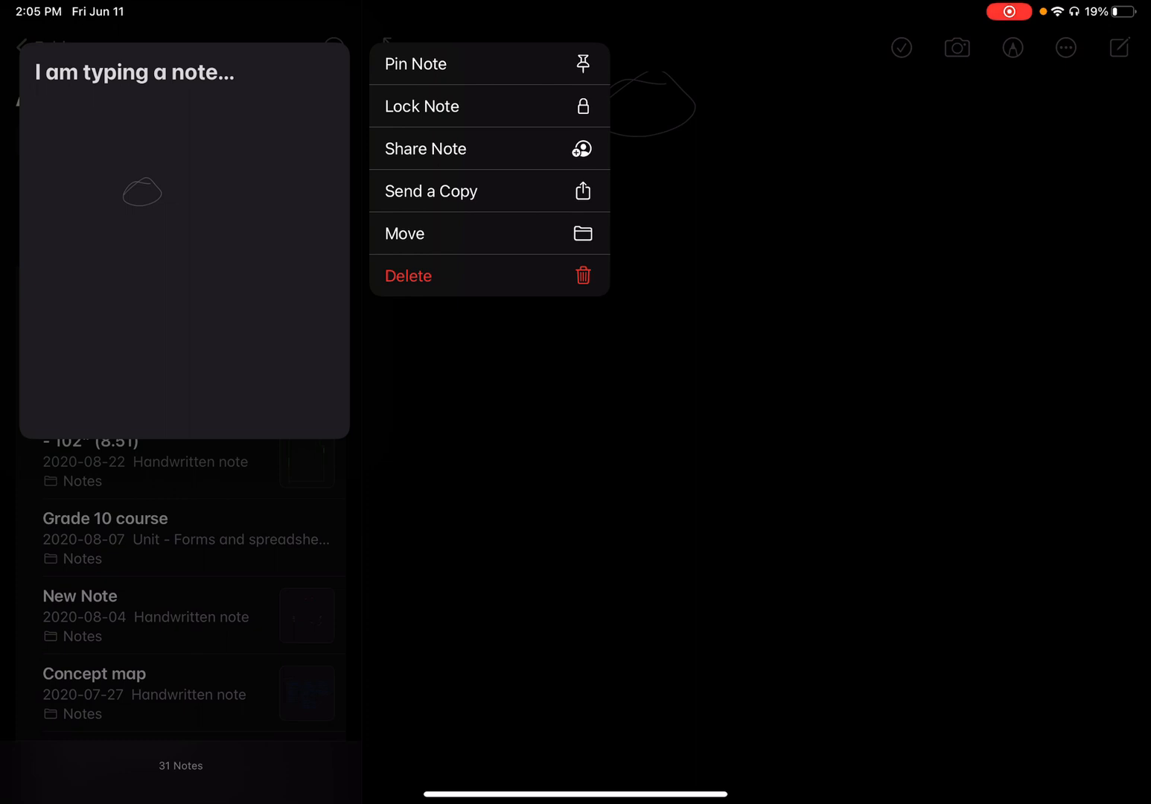
- Send a copy of the handwritten note 'I am typing a note...' by Mail
{"action": "left_click", "coordinate": [430, 191]}
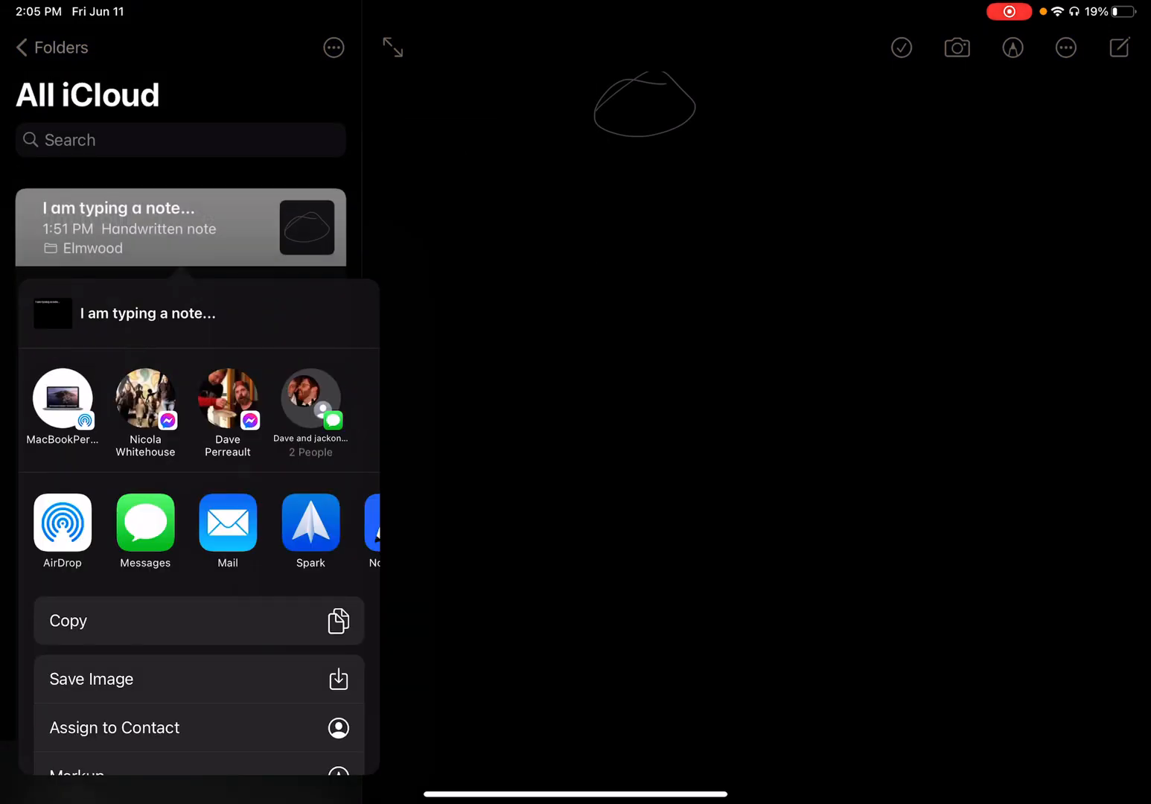
{"action": "left_click", "coordinate": [228, 530]}
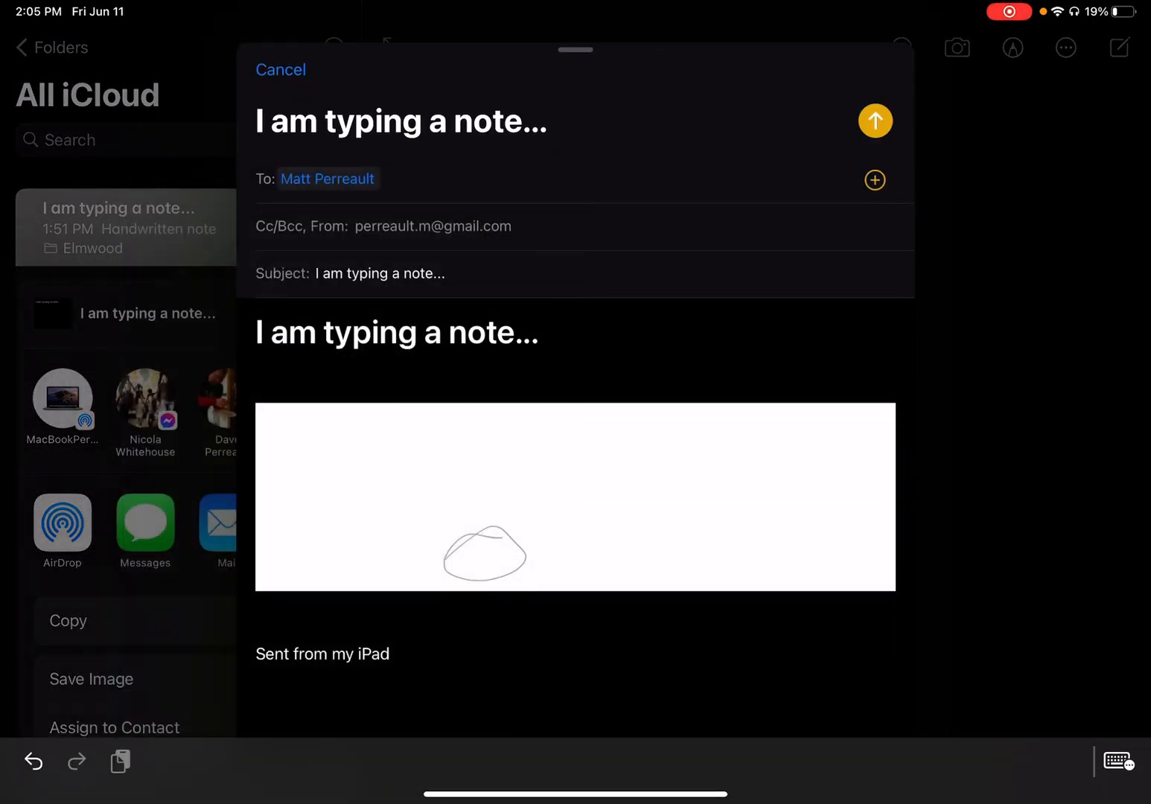
{"action": "left_click", "coordinate": [281, 69]}
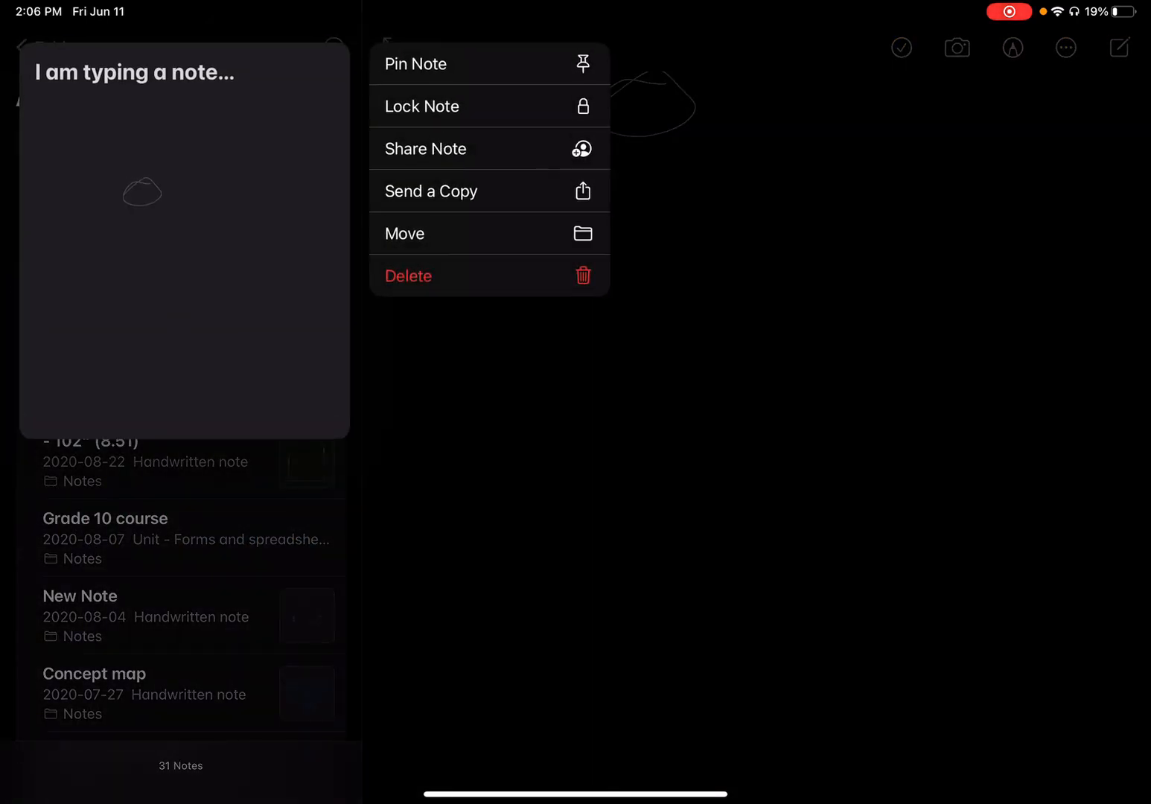
- Share the note to Google Drive and browse My Drive to the 2020-2021 folder
{"action": "left_click", "coordinate": [431, 191]}
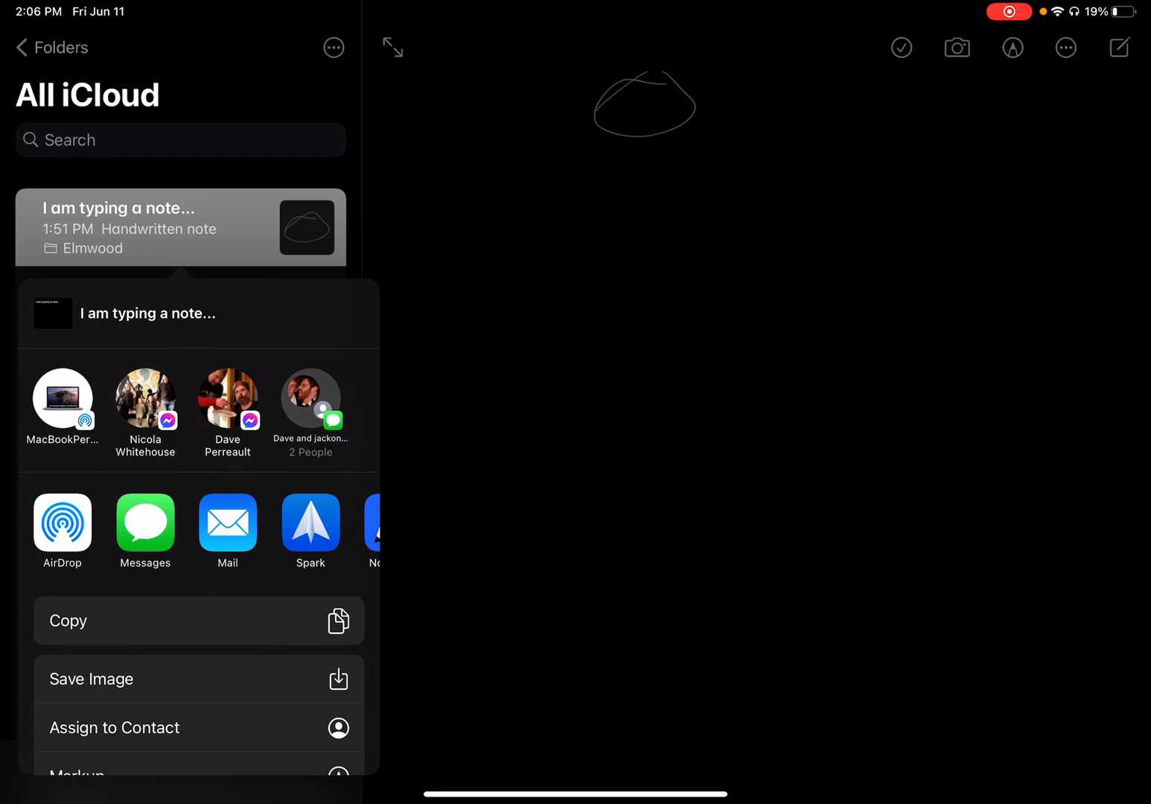
{"action": "left_click", "coordinate": [311, 530]}
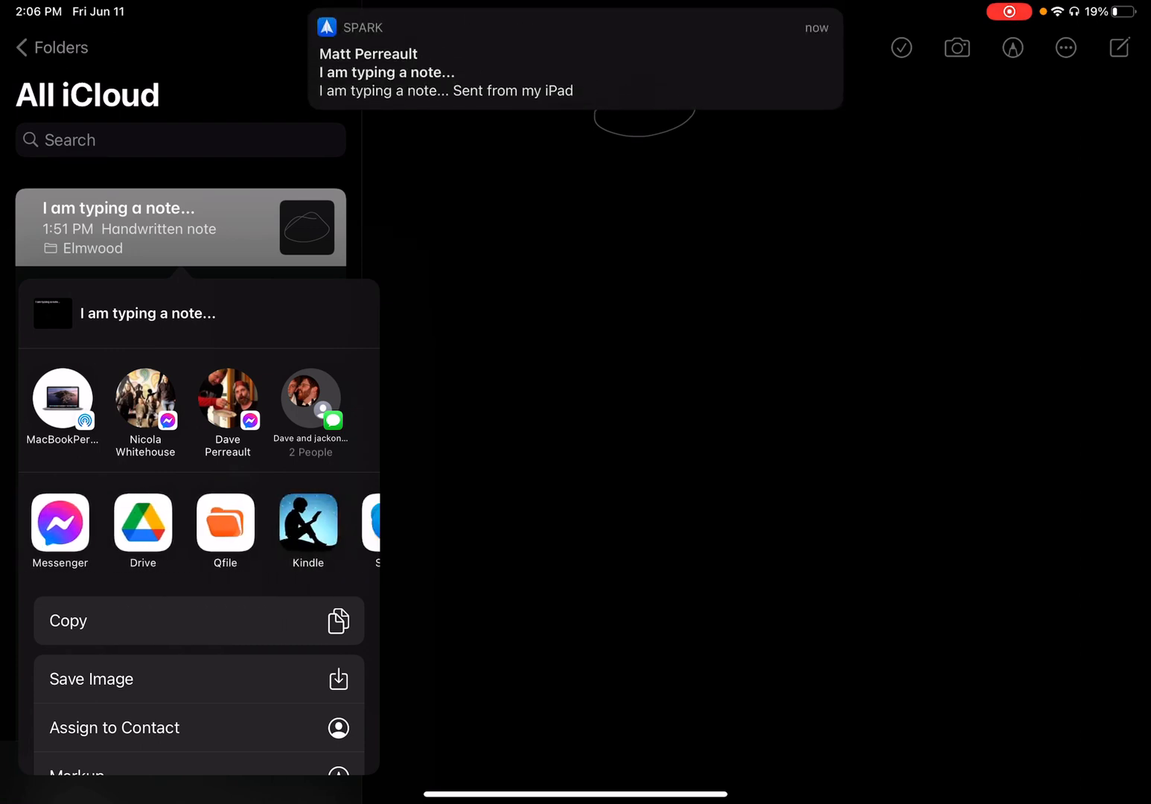
{"action": "left_click", "coordinate": [143, 521]}
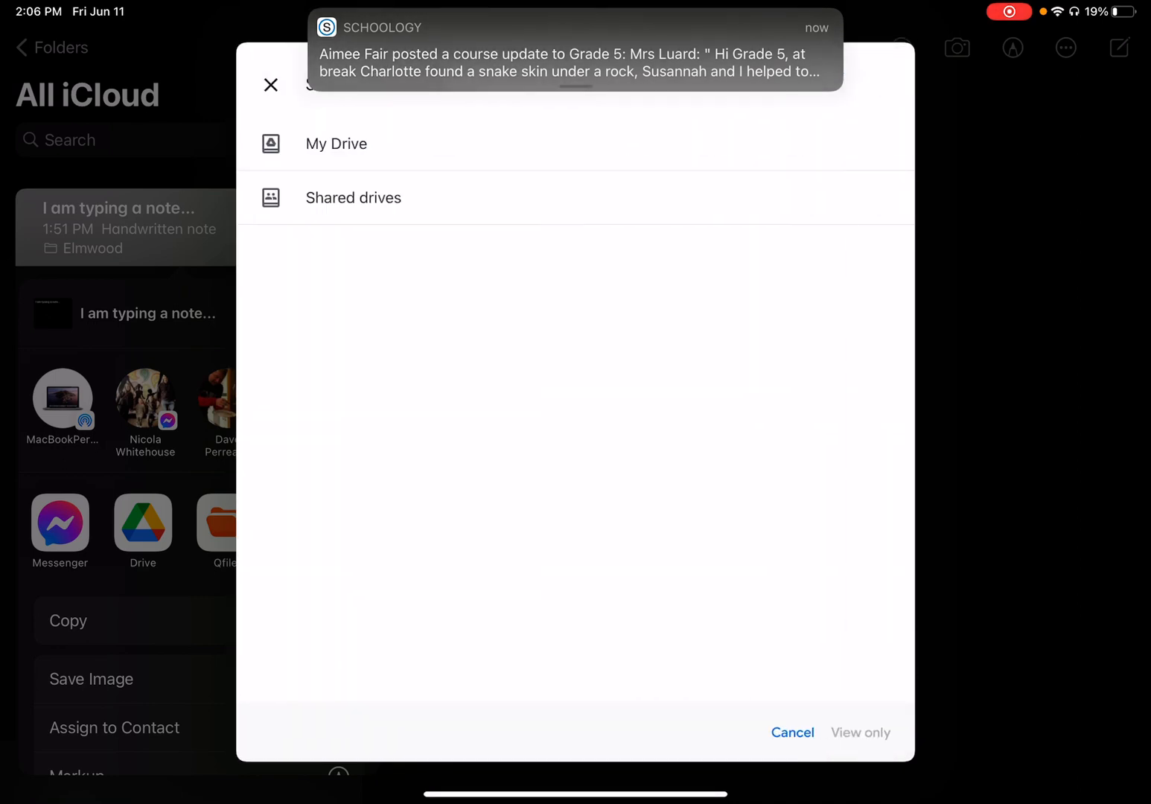
{"action": "left_click", "coordinate": [336, 143]}
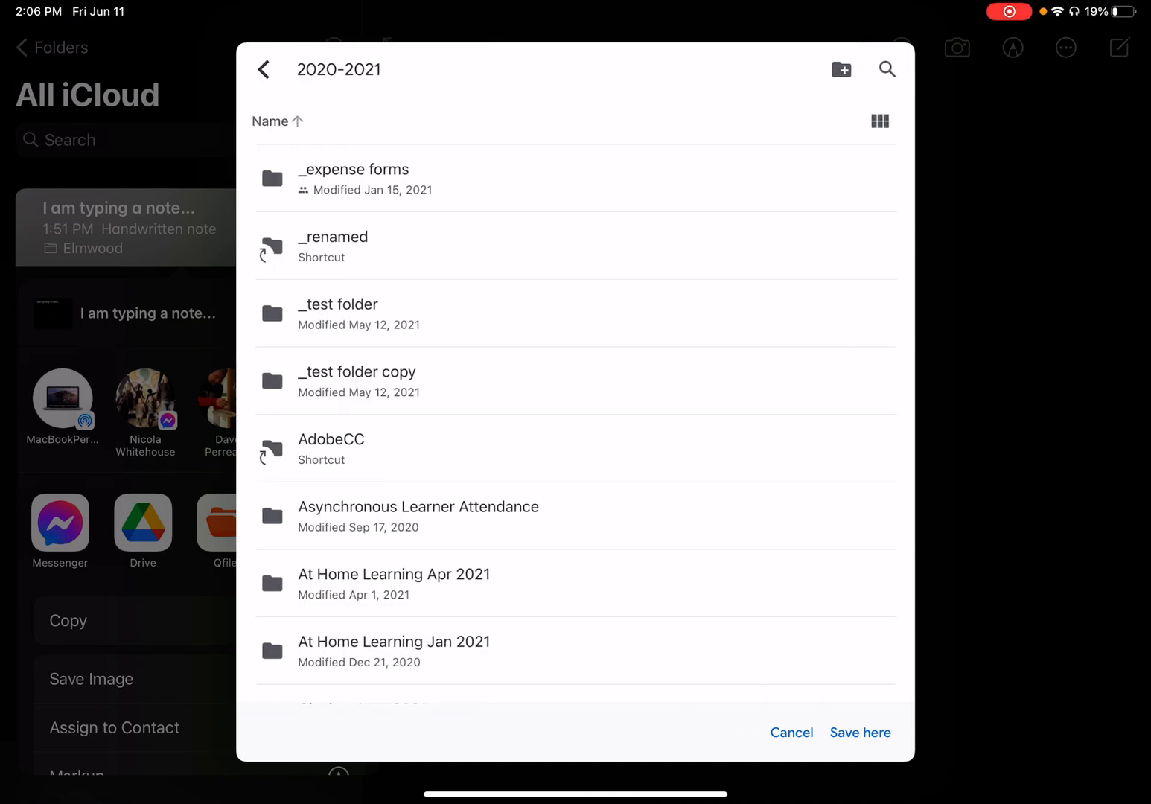
- Save the note's image and text copies into the 2020-2021 Drive folder
{"action": "left_click", "coordinate": [860, 733]}
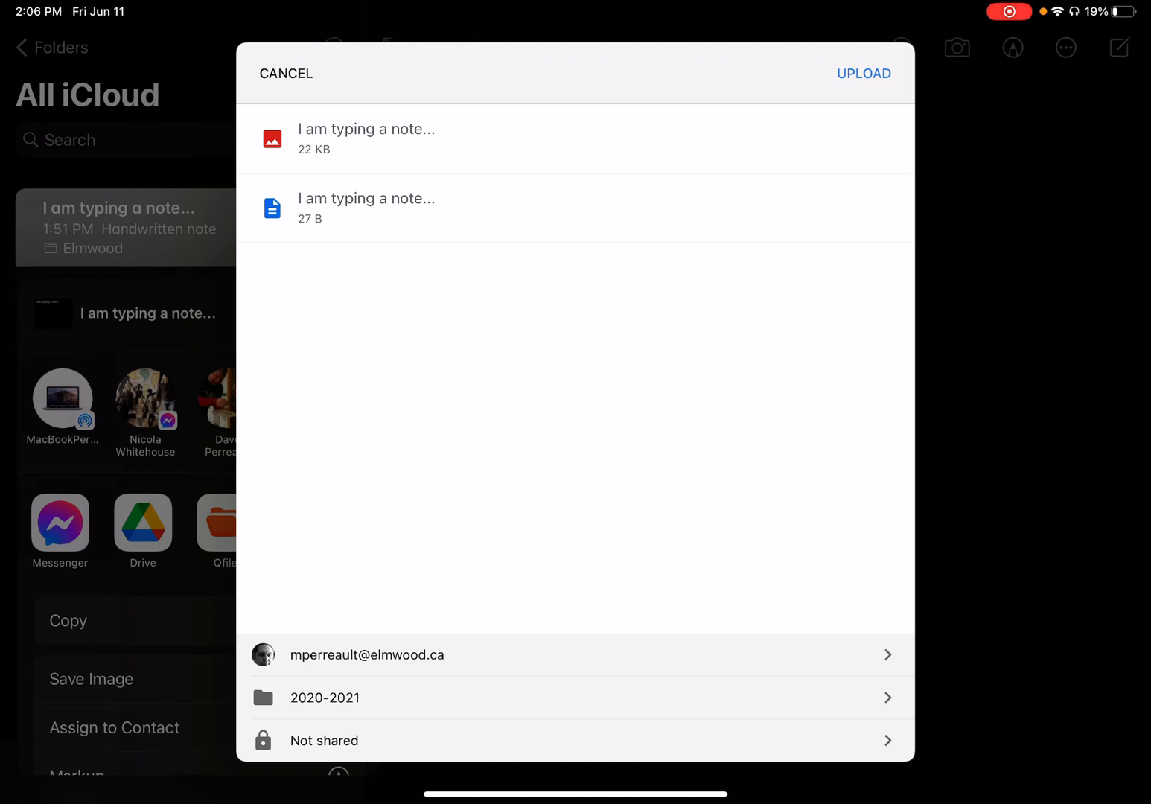
{"action": "left_click", "coordinate": [864, 73]}
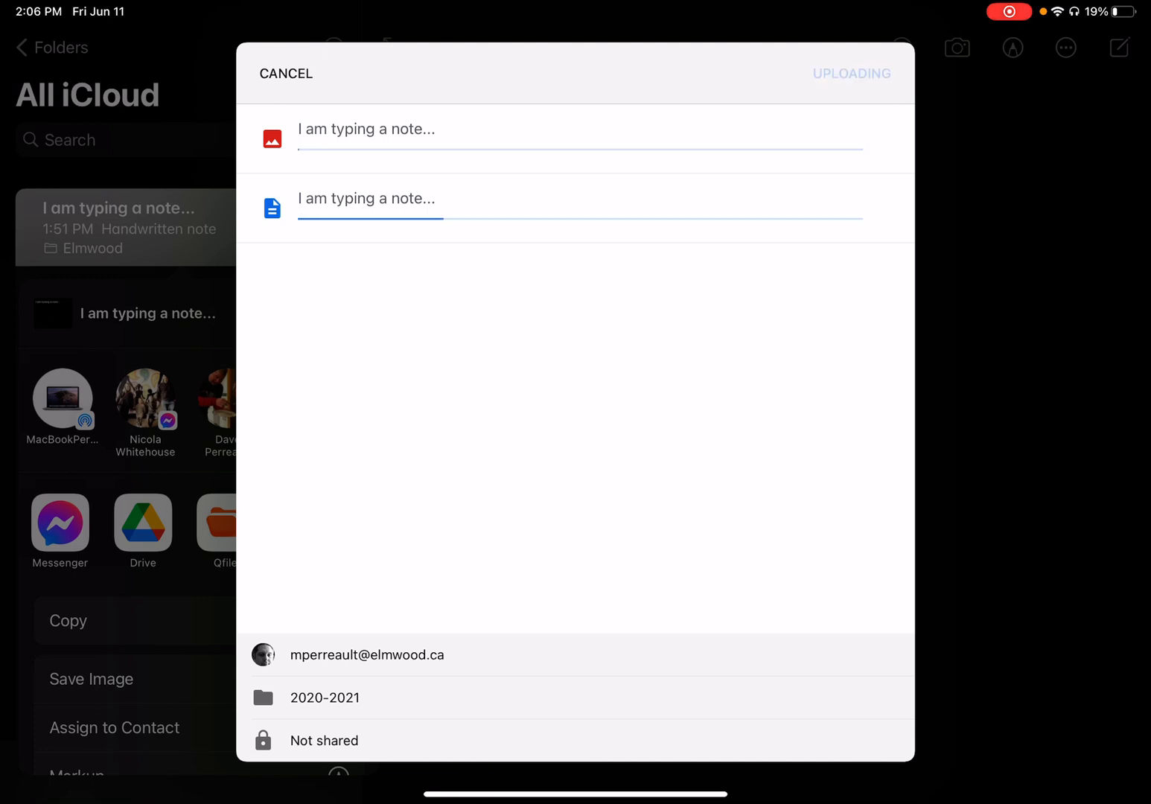
{"action": "left_click", "coordinate": [286, 73]}
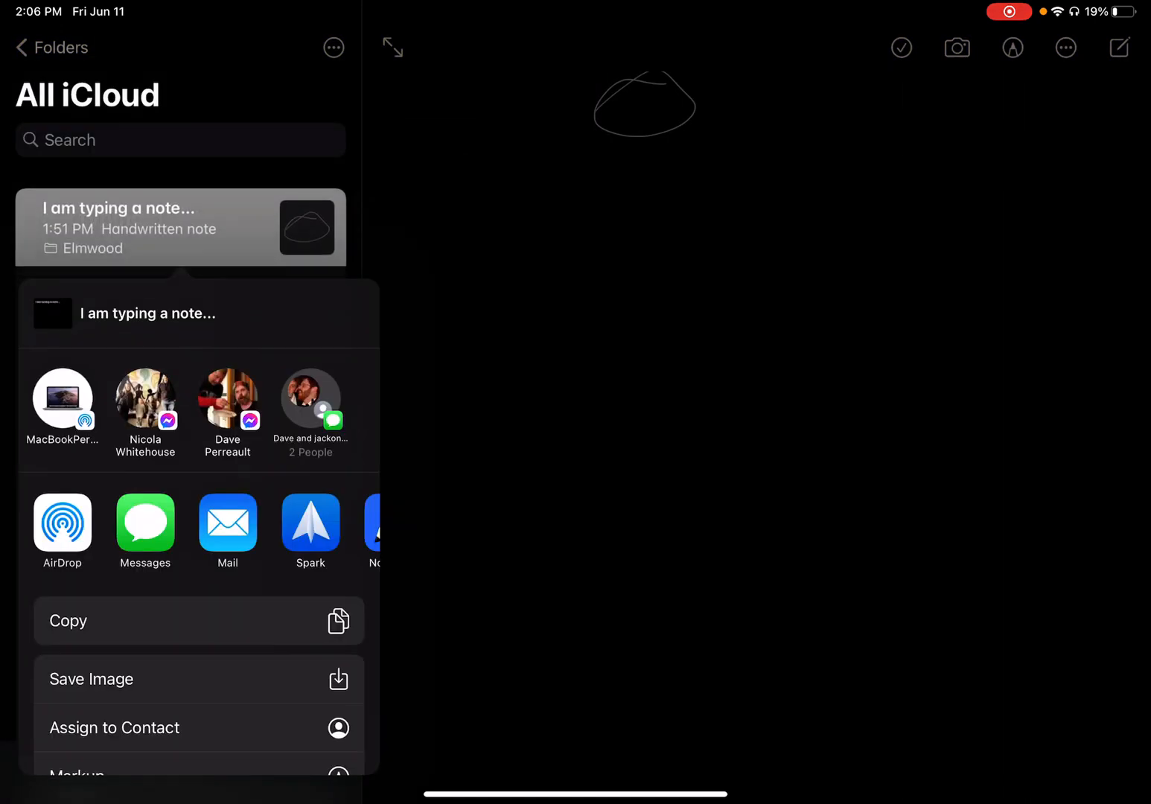
- Find Notability in the share sheet's app row and send the note to it
{"action": "scroll", "scroll_direction": "left", "scroll_amount": 3}
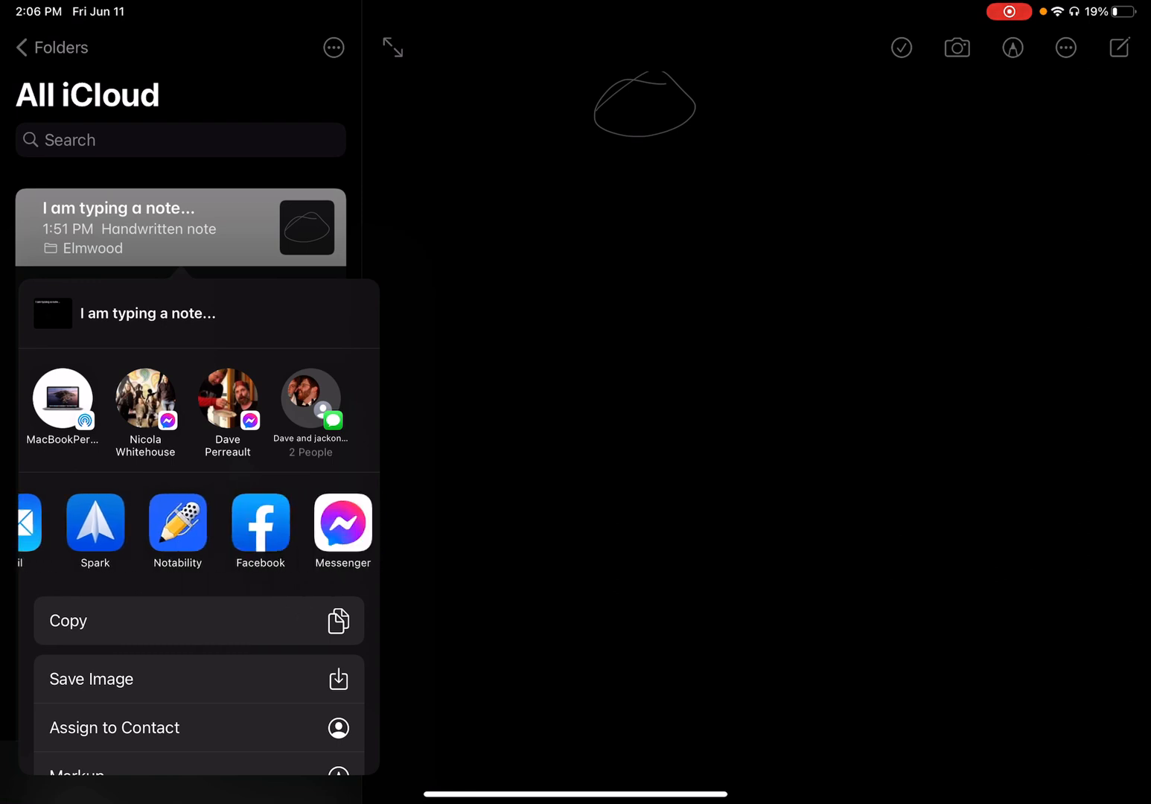
{"action": "scroll", "scroll_direction": "left", "scroll_amount": 3}
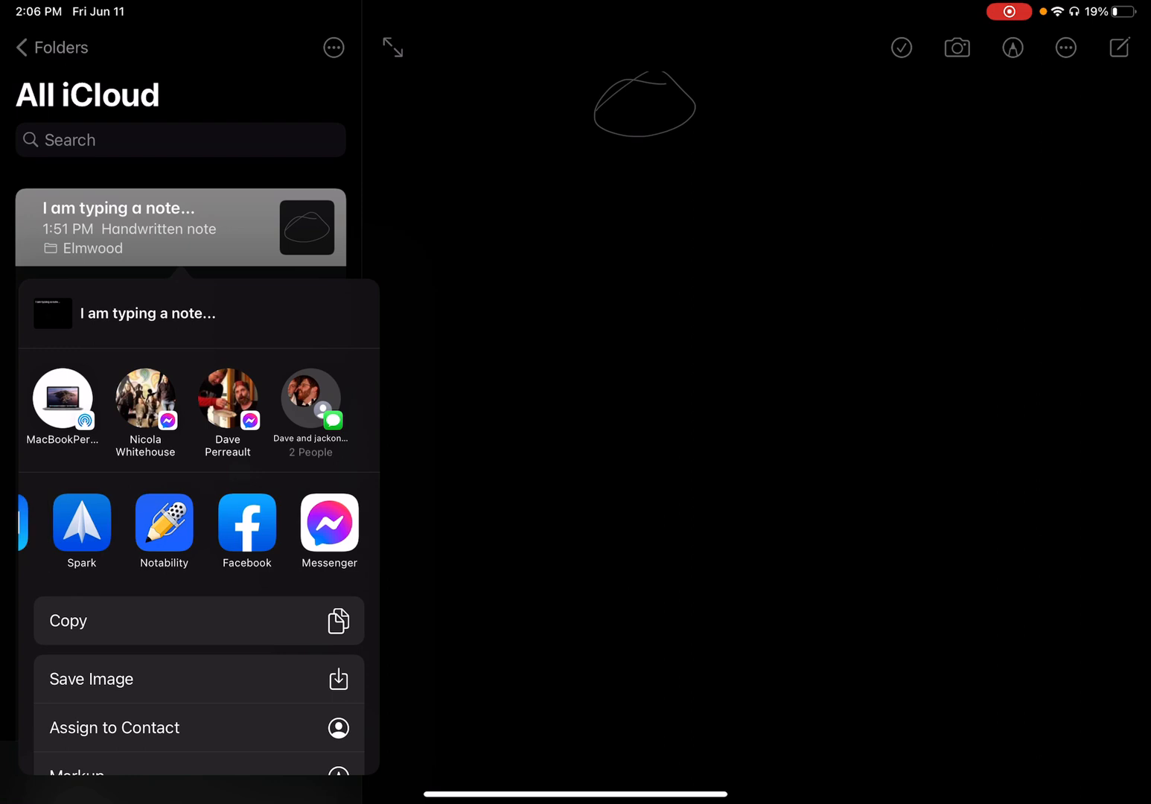
{"action": "left_click", "coordinate": [164, 531]}
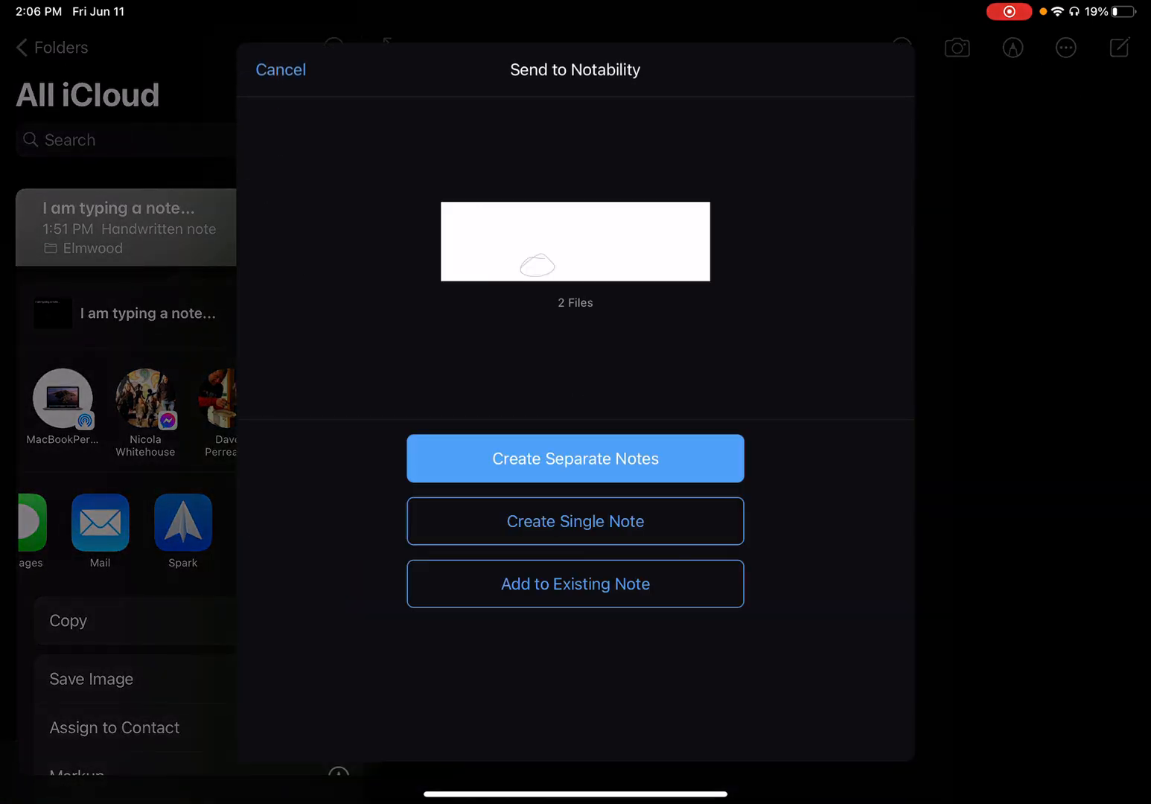
- Import both note files into Notability's Unfiled Notes as a new note 'Imported File'
{"action": "left_click", "coordinate": [574, 521]}
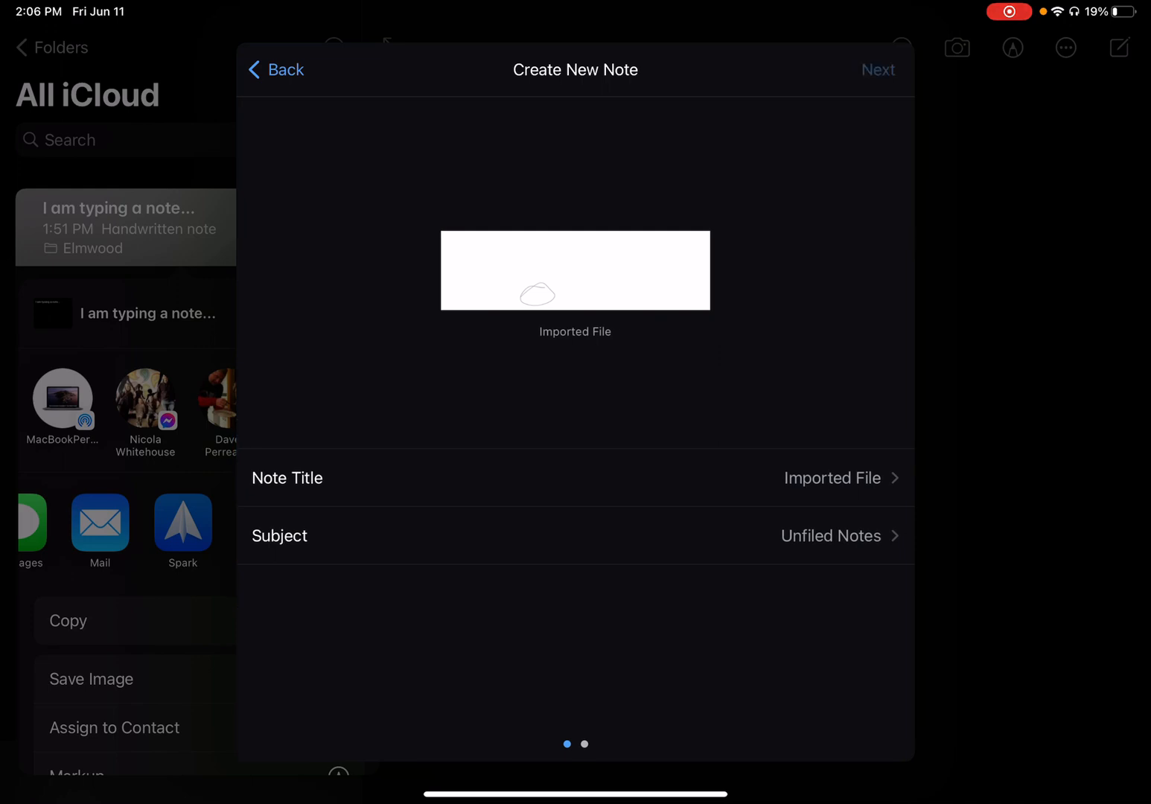
{"action": "left_click", "coordinate": [870, 69]}
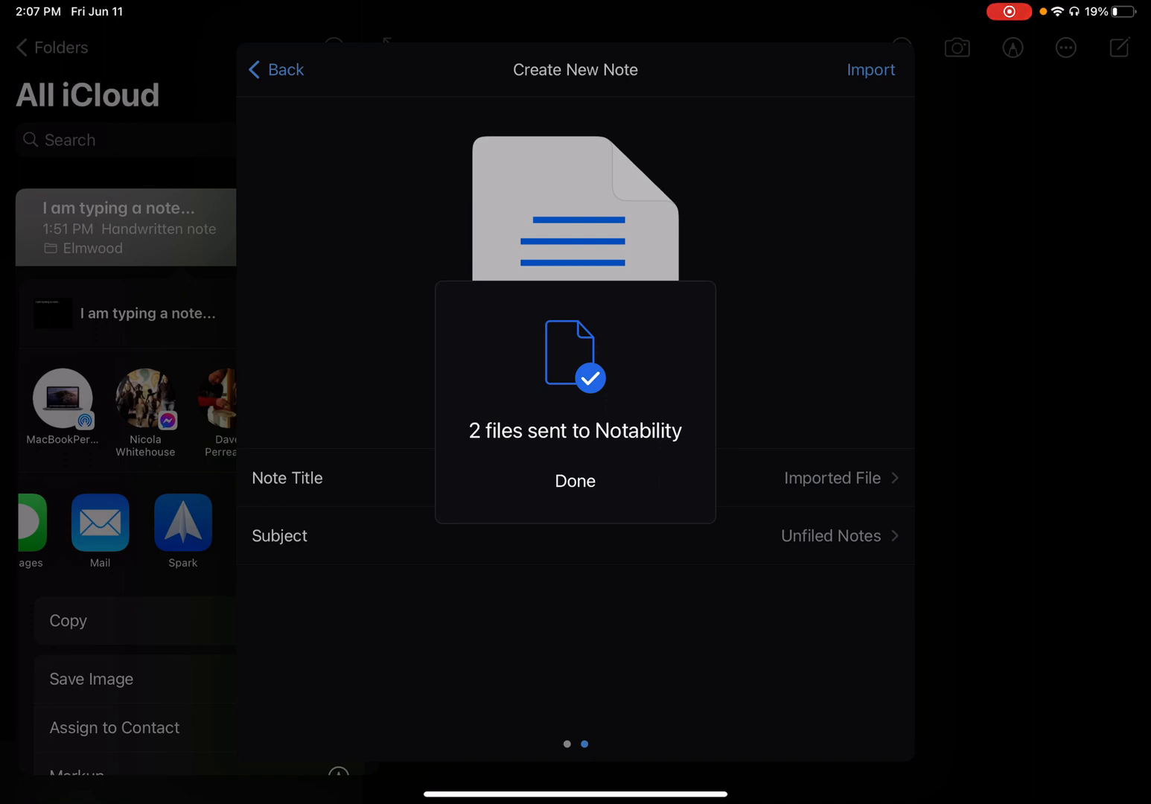
{"action": "left_click", "coordinate": [575, 481]}
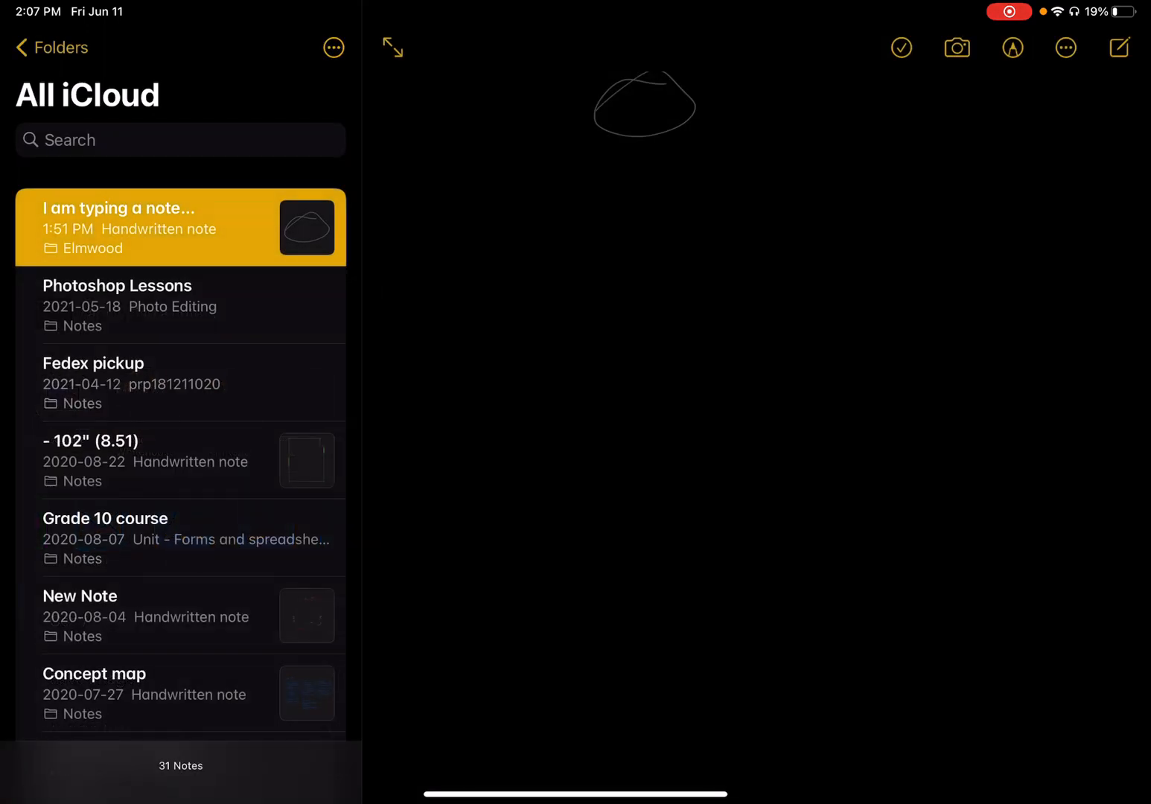